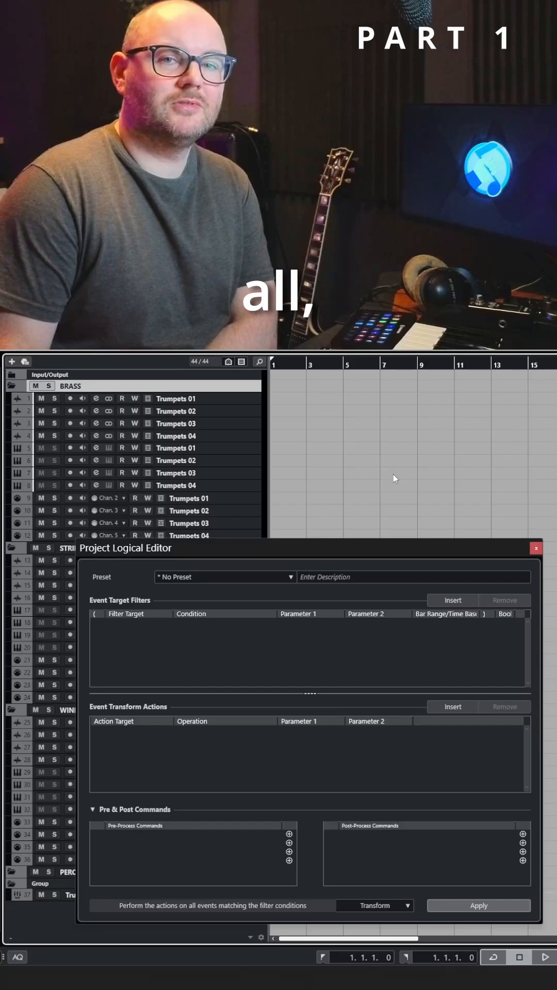
{"action": "mouse_move", "coordinate": [250, 410]}
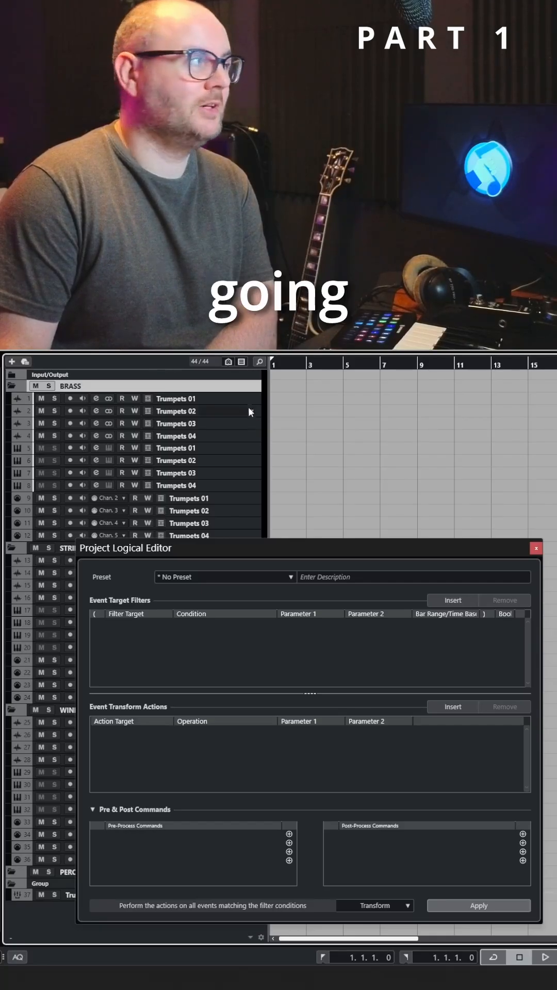
Set the Logical Editor function to Select and insert a Property filter row.
{"action": "left_click", "coordinate": [259, 361]}
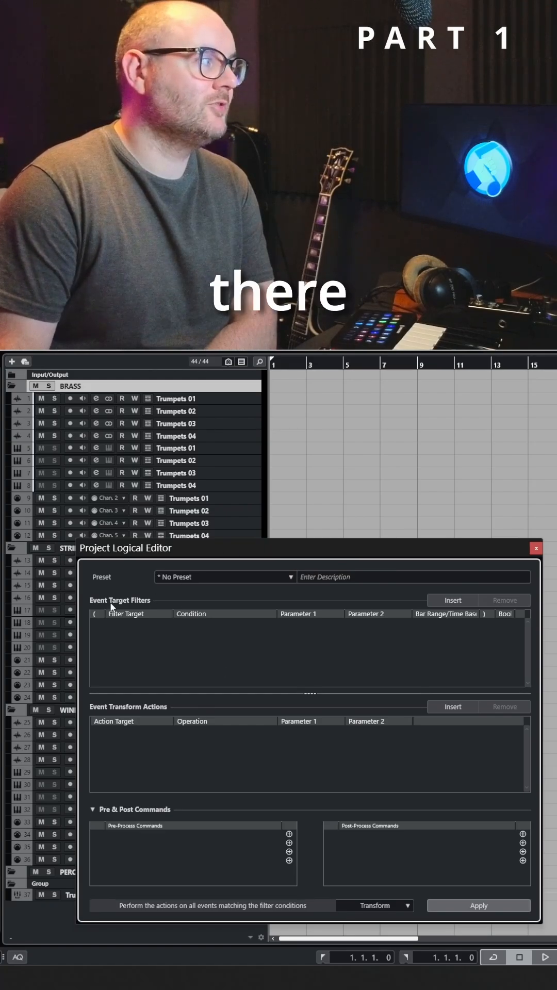
{"action": "mouse_move", "coordinate": [310, 742]}
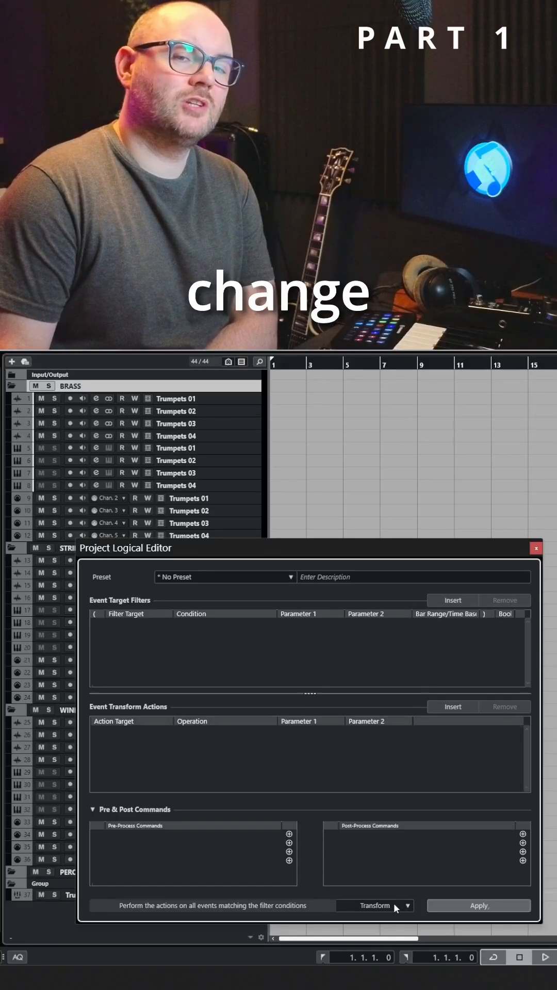
{"action": "left_click", "coordinate": [408, 905]}
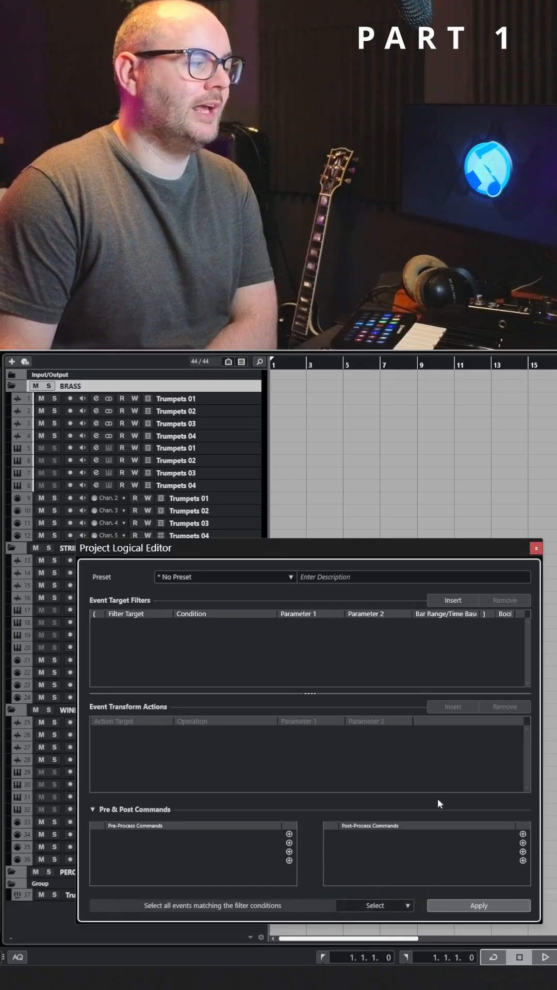
{"action": "left_click", "coordinate": [452, 600]}
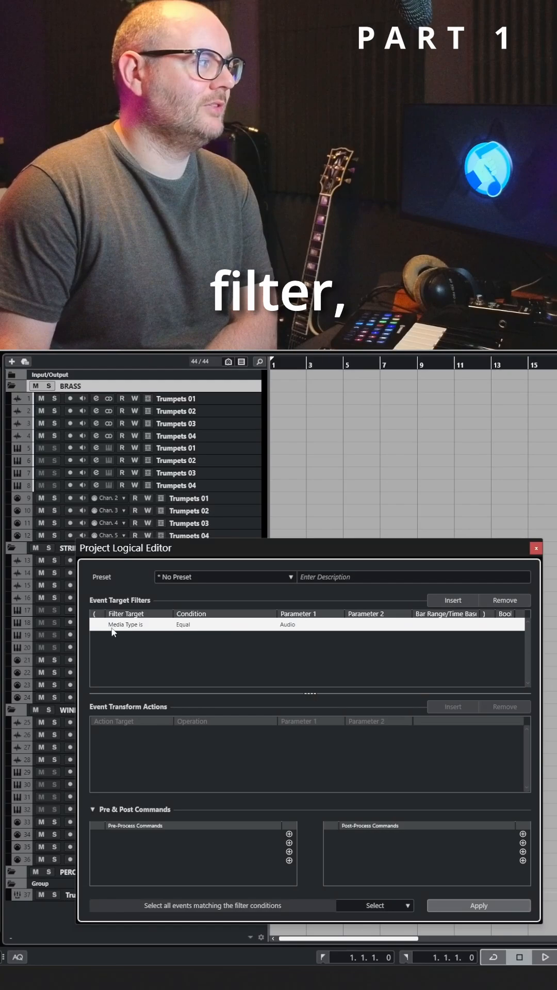
{"action": "left_click", "coordinate": [126, 624]}
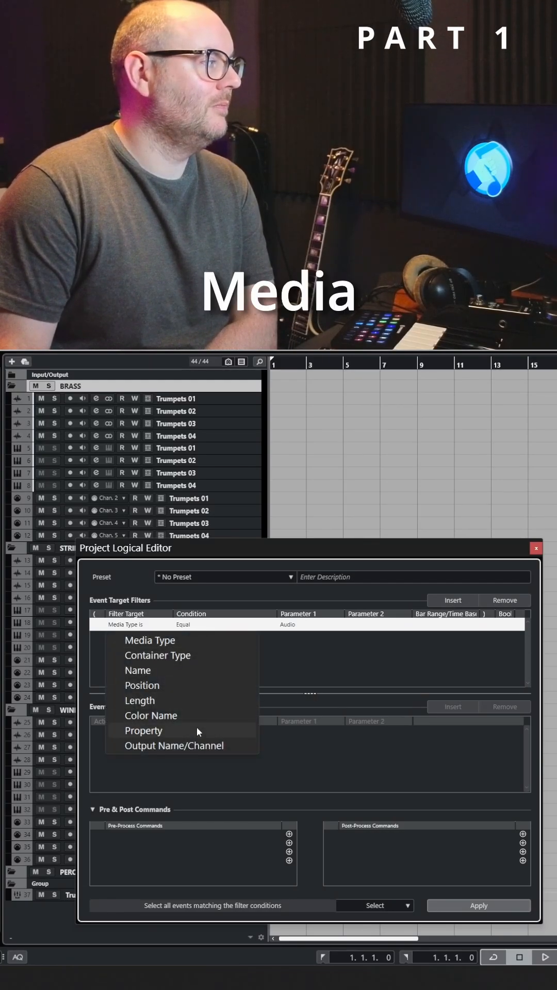
{"action": "left_click", "coordinate": [142, 730]}
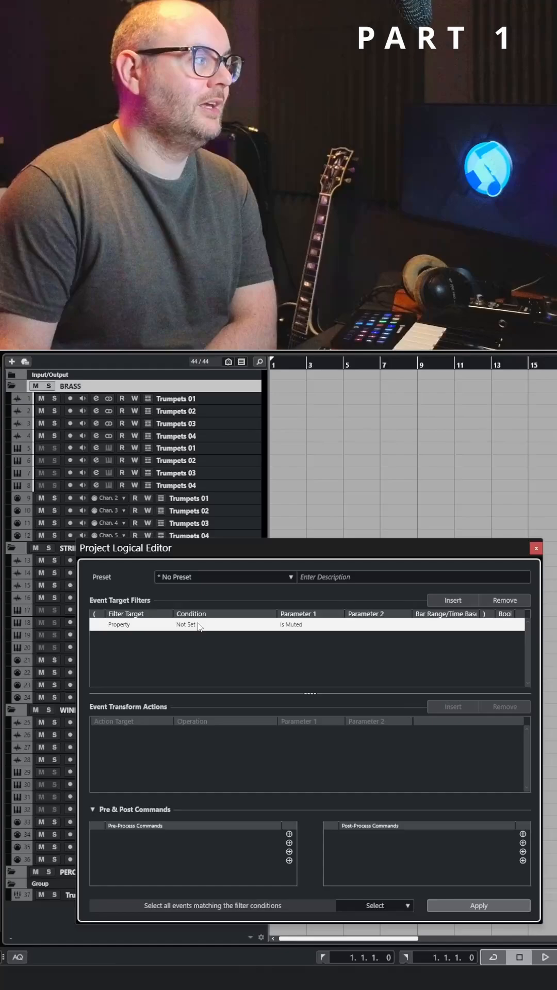
Make the filter 'Property Is Set: Parent Object Is Selected' and select the BRASS folder.
{"action": "left_click", "coordinate": [186, 625]}
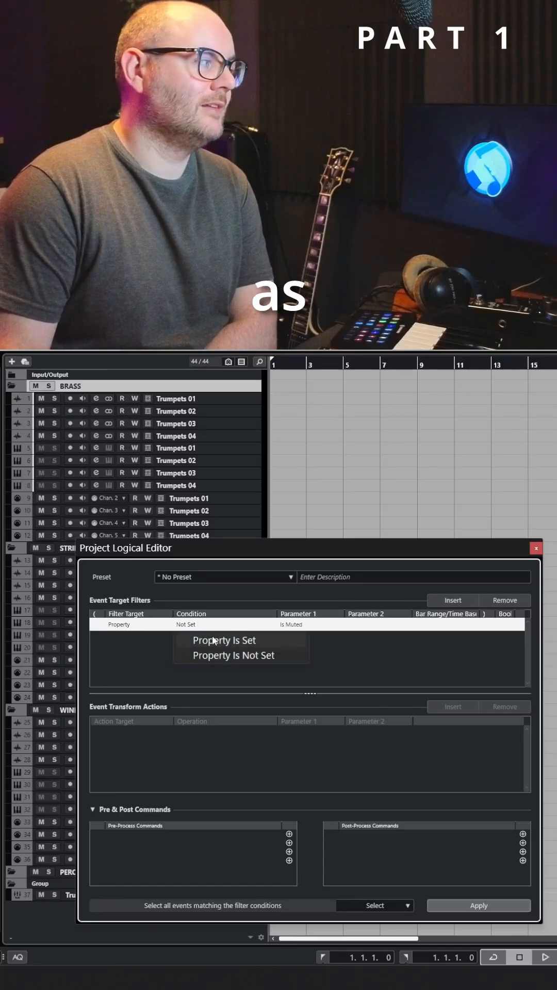
{"action": "left_click", "coordinate": [223, 641]}
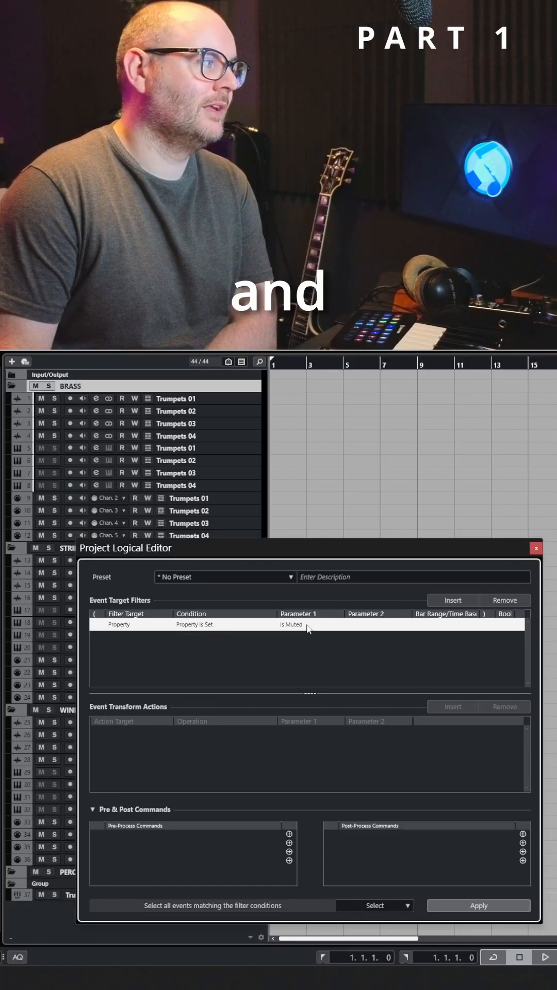
{"action": "left_click", "coordinate": [300, 625]}
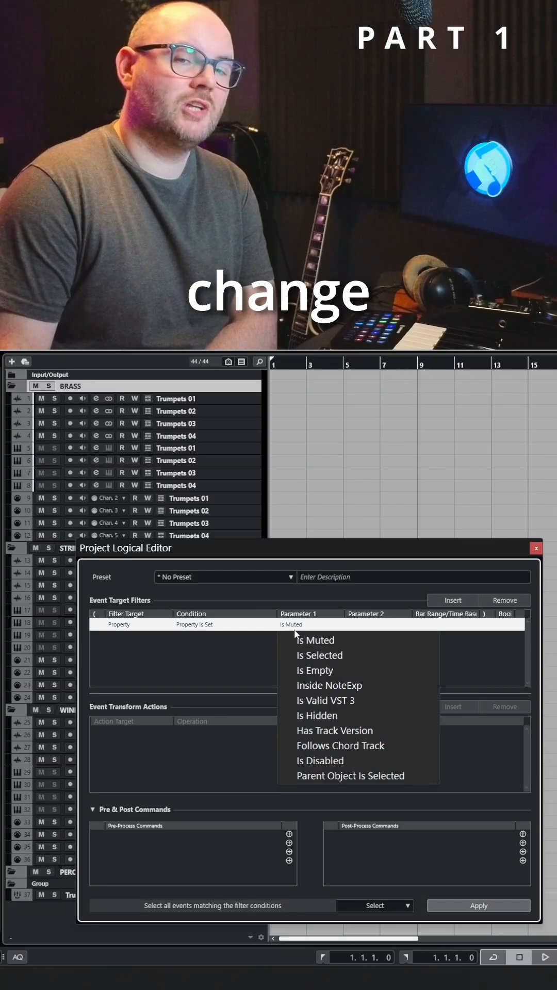
{"action": "left_click", "coordinate": [350, 775]}
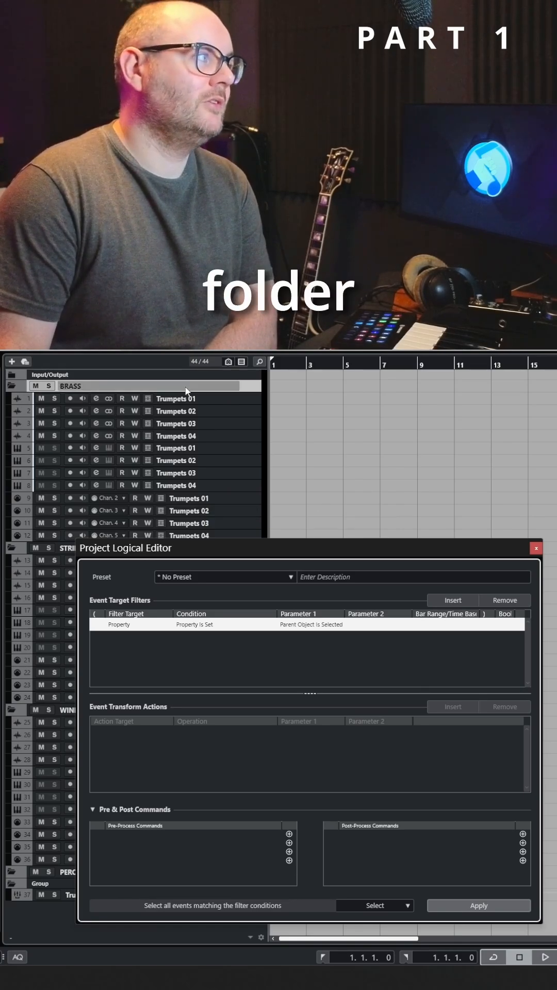
{"action": "left_click", "coordinate": [478, 905]}
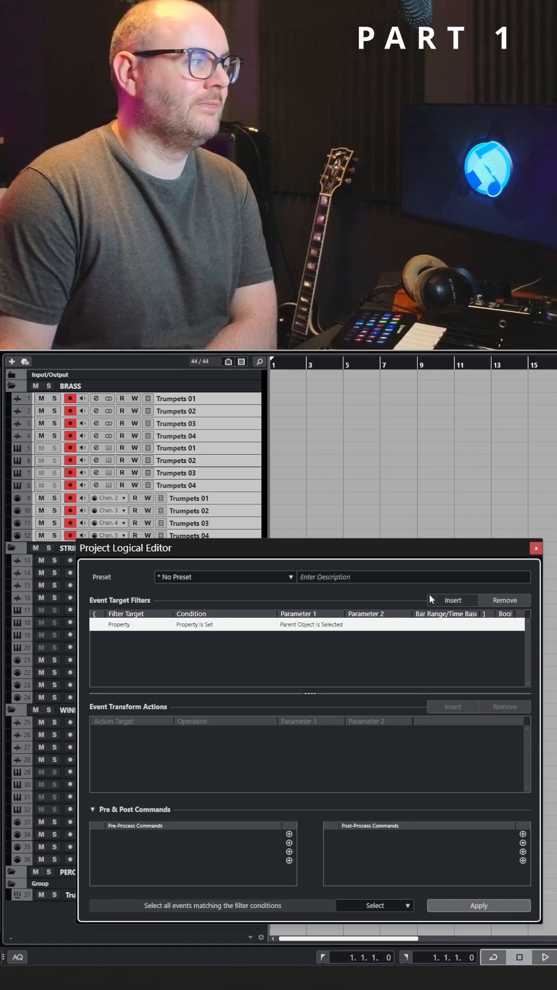
Add a 'Media Type Is Equal: MIDI' filter row and apply it to the project.
{"action": "left_click", "coordinate": [450, 599]}
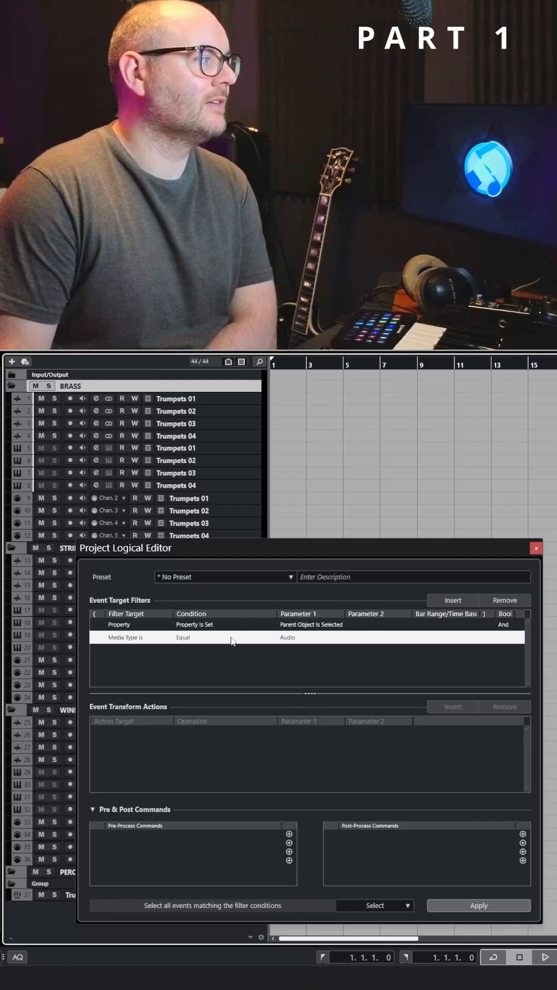
{"action": "left_click", "coordinate": [124, 638]}
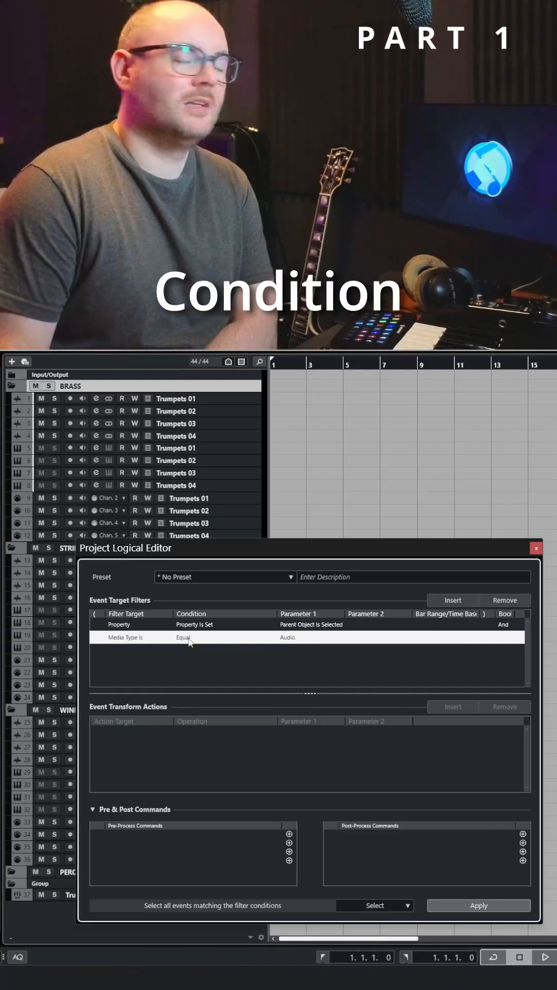
{"action": "left_click", "coordinate": [288, 637]}
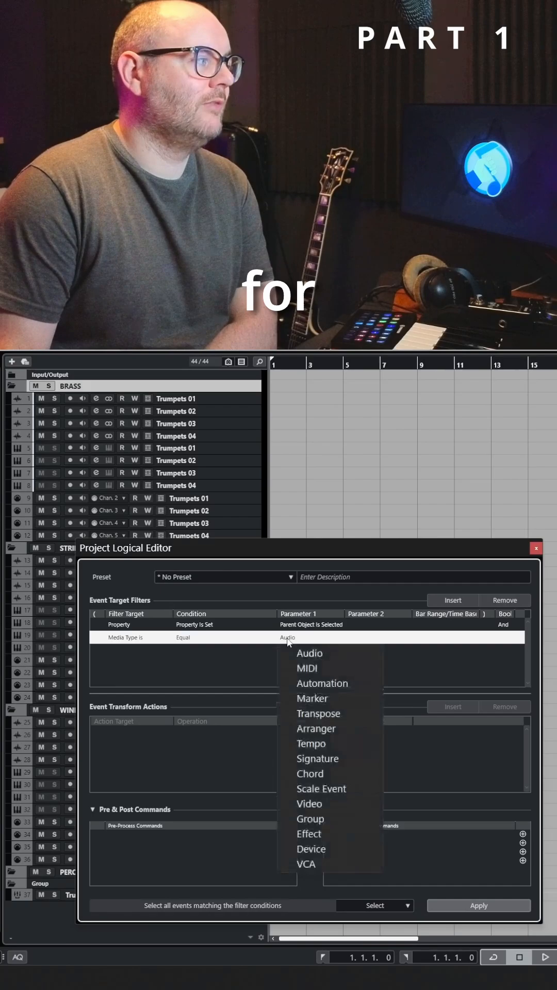
{"action": "left_click", "coordinate": [306, 667]}
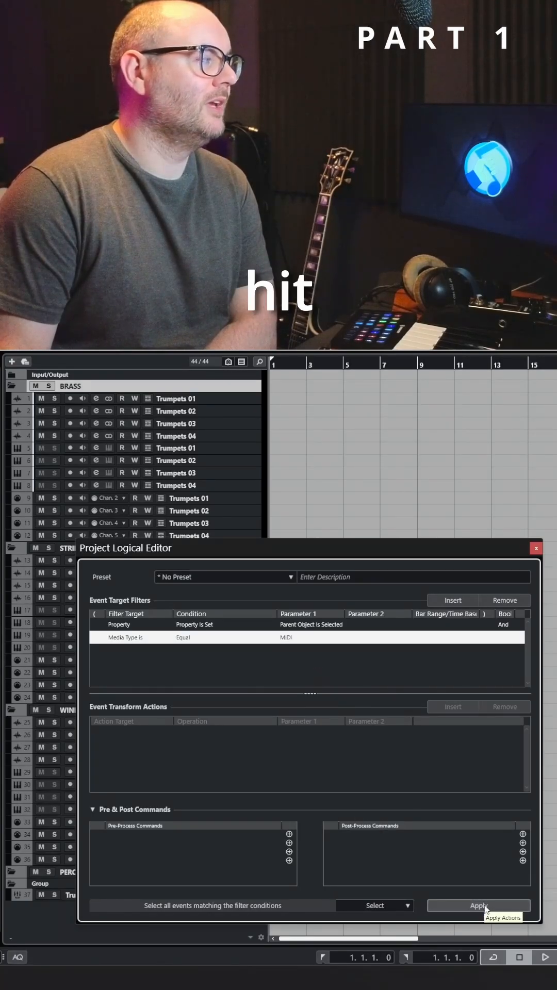
{"action": "left_click", "coordinate": [477, 906]}
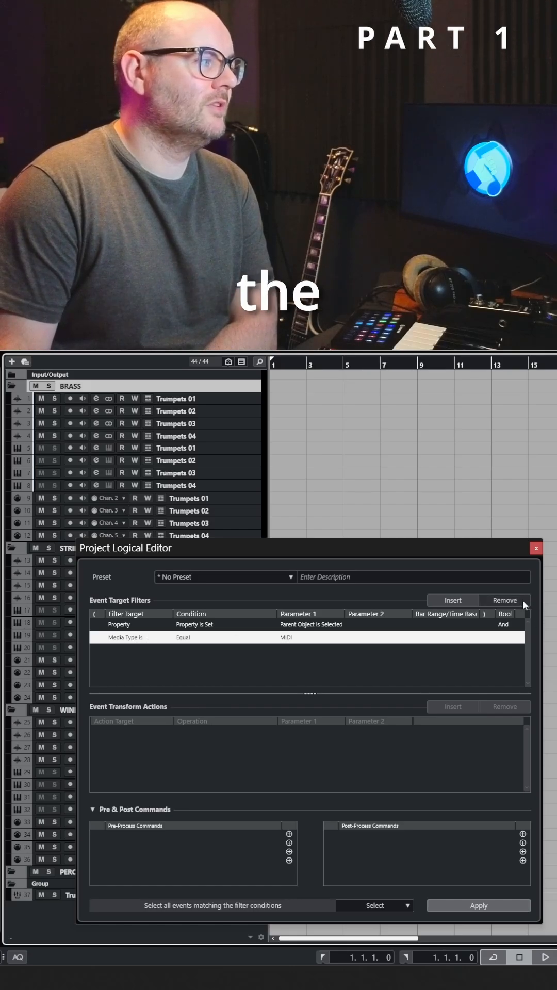
Remove the Media Type MIDI row and switch the function from Select to Transform.
{"action": "left_click", "coordinate": [503, 600]}
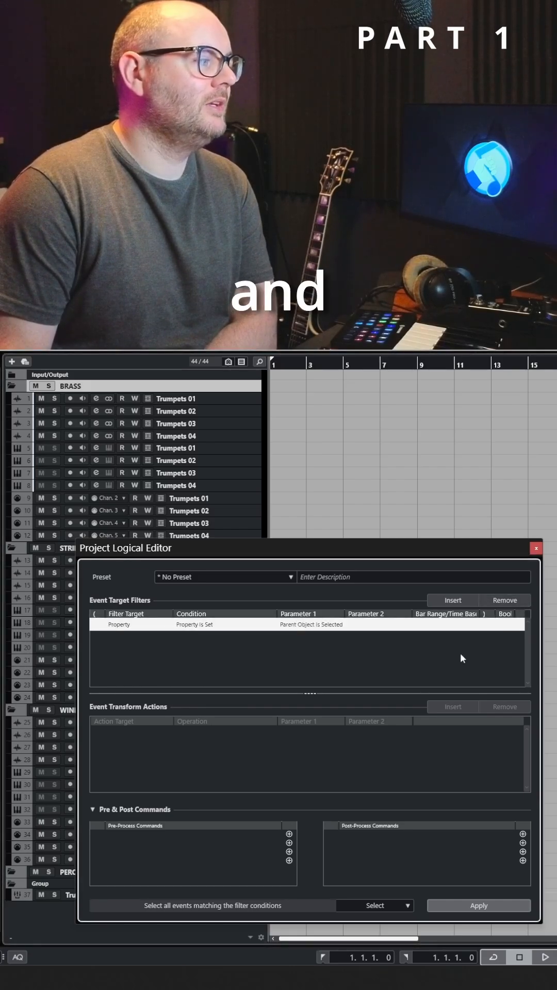
{"action": "left_click", "coordinate": [407, 905]}
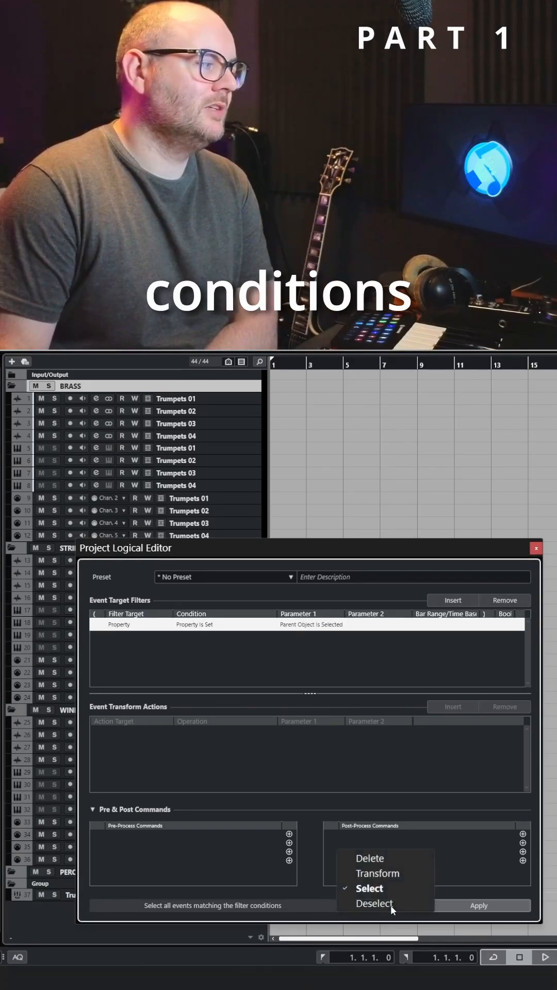
{"action": "left_click", "coordinate": [377, 873]}
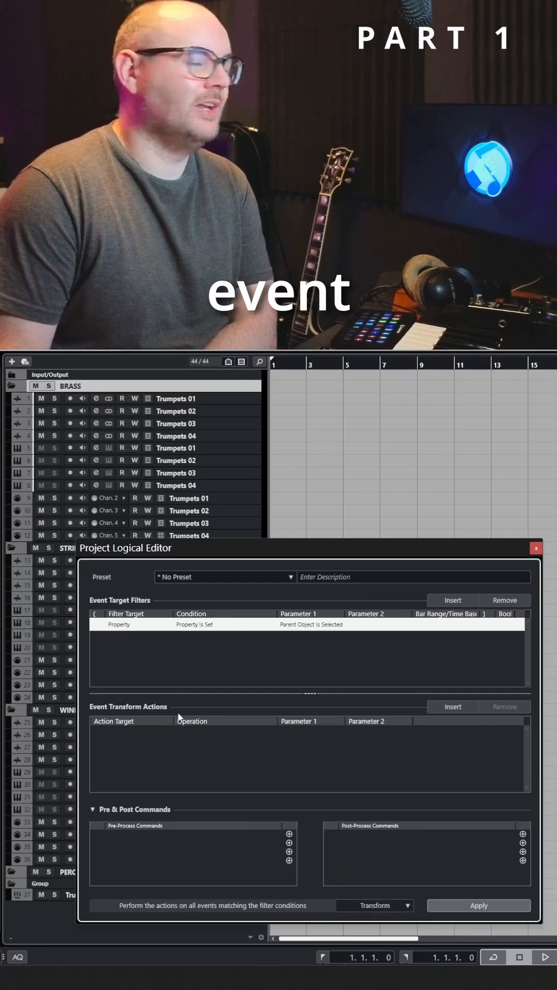
{"action": "mouse_move", "coordinate": [418, 714]}
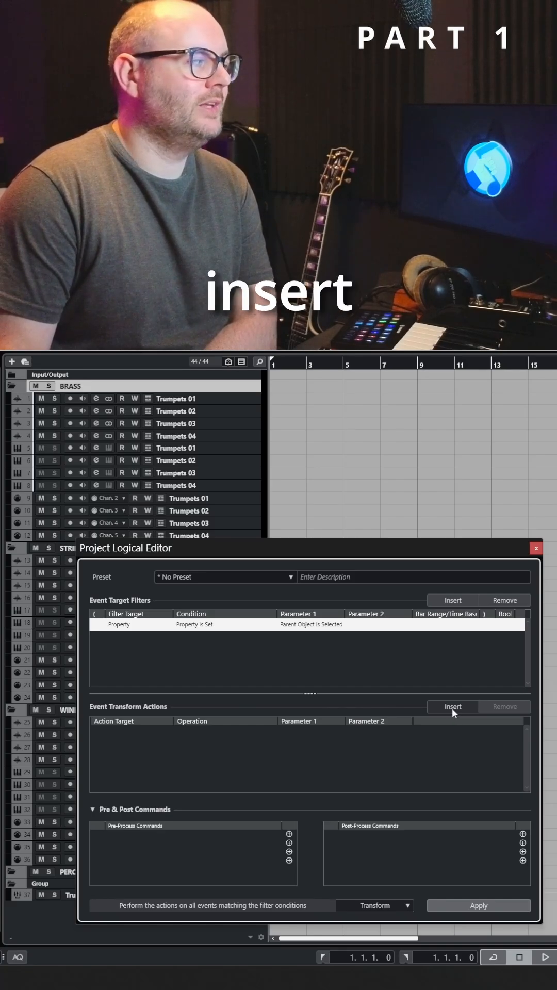
Insert a Set Color transform action with red (Color 2) as its fixed value.
{"action": "left_click", "coordinate": [452, 706]}
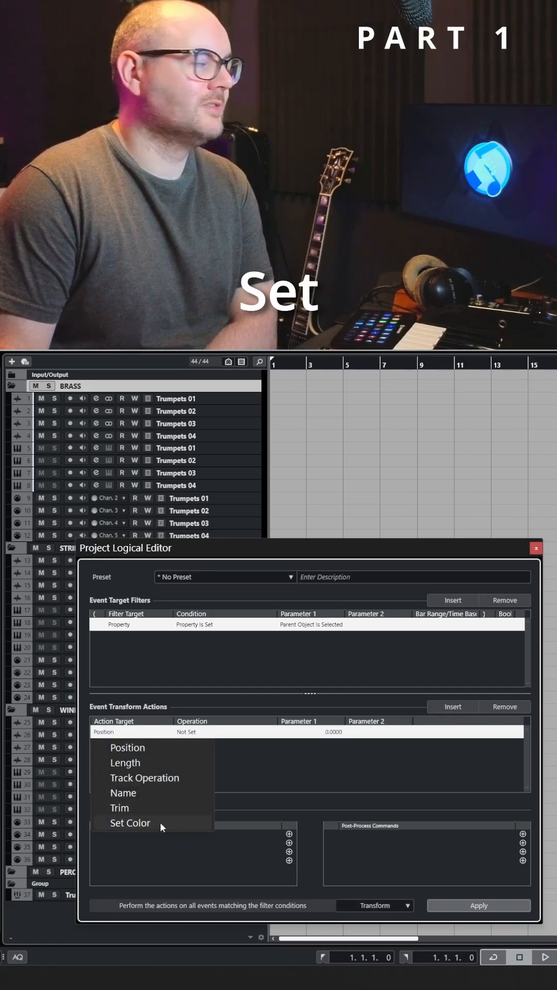
{"action": "left_click", "coordinate": [130, 823]}
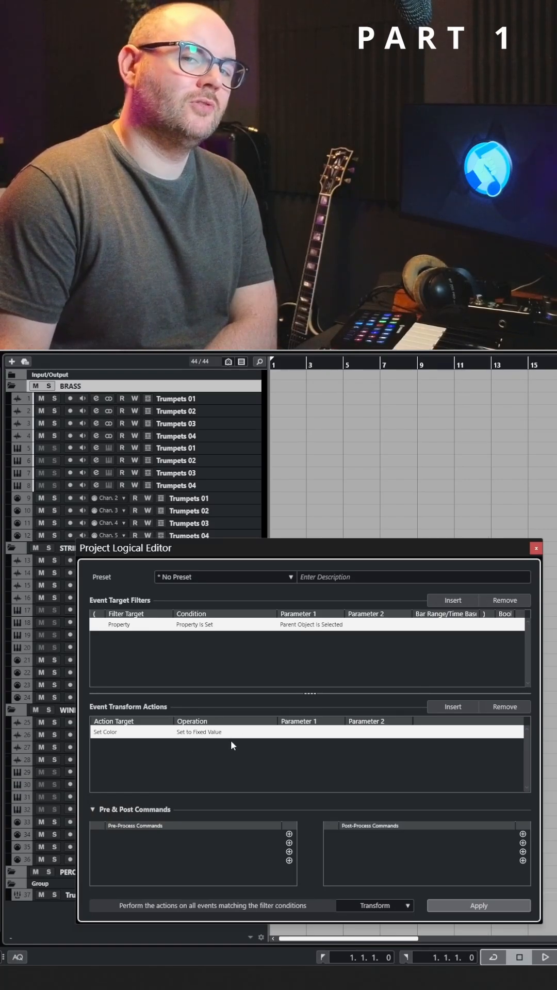
{"action": "left_click", "coordinate": [310, 732]}
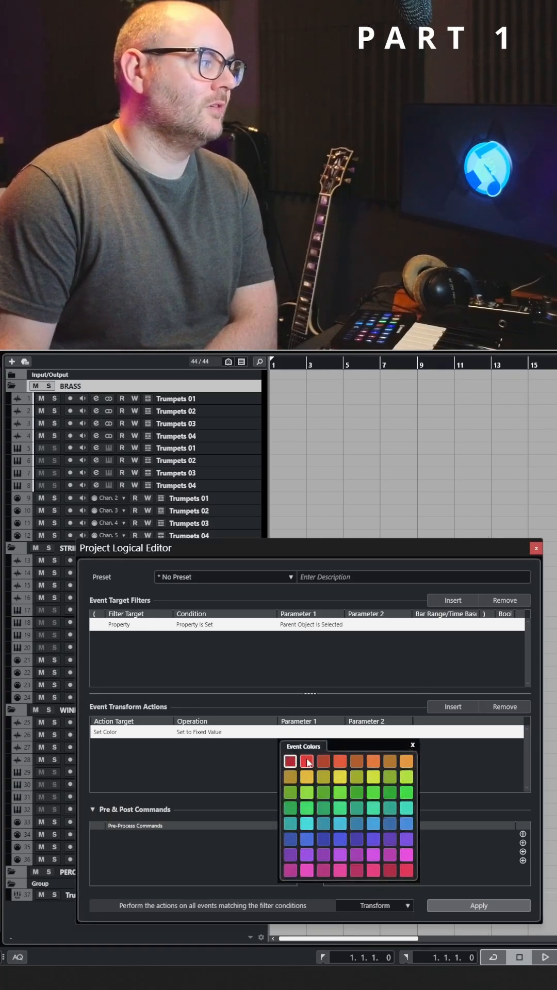
{"action": "left_click", "coordinate": [306, 761]}
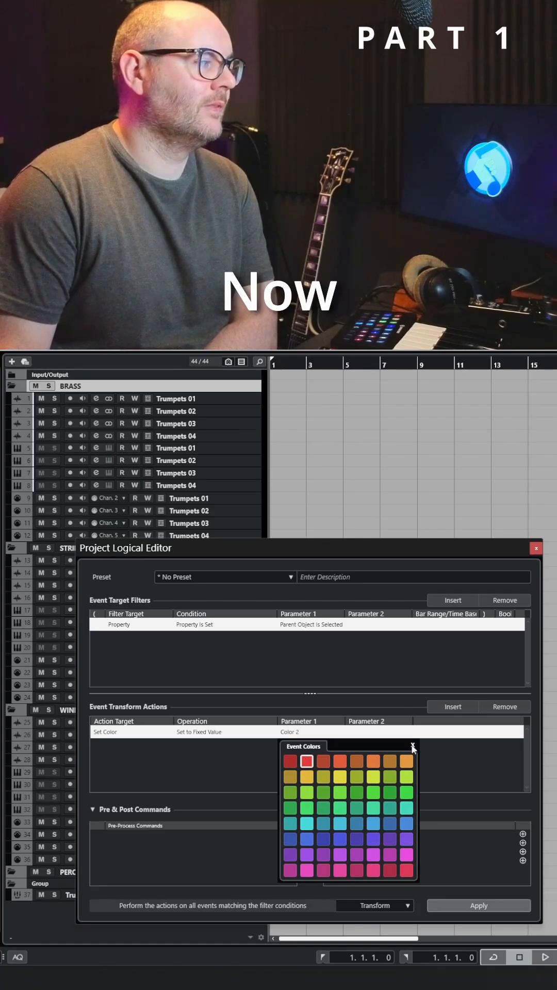
{"action": "left_click", "coordinate": [414, 747]}
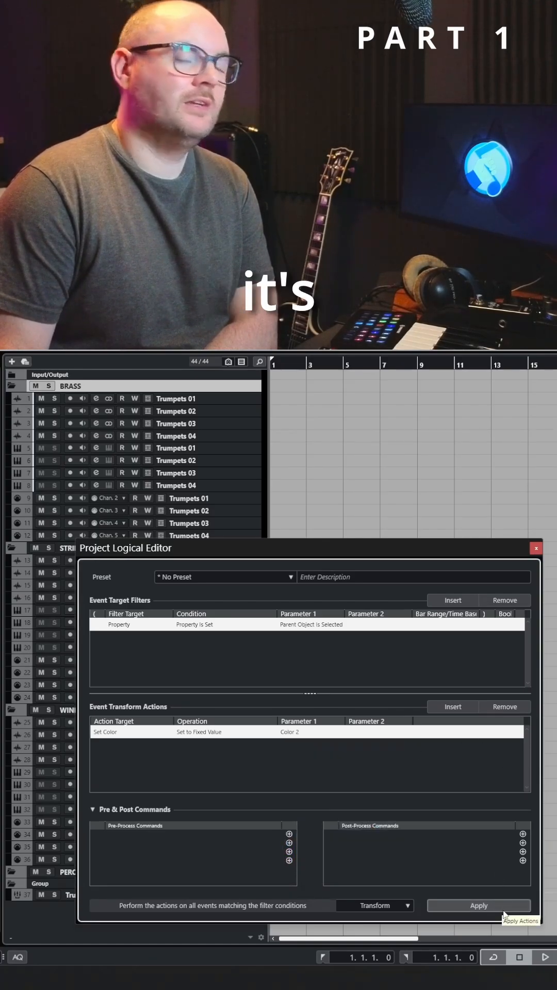